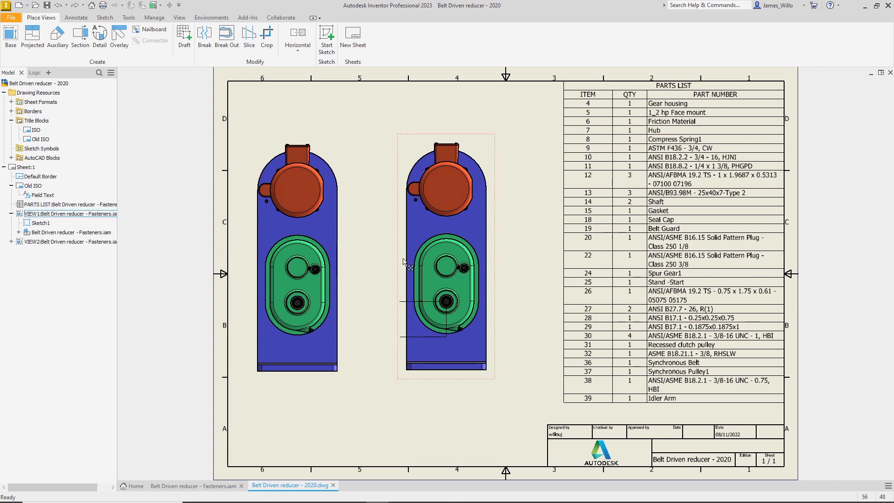
- Retrieve the model's 3D annotations into the right view: 185.42, 287.02, R92.71, R79.25, datum A1
right_click(447, 257)
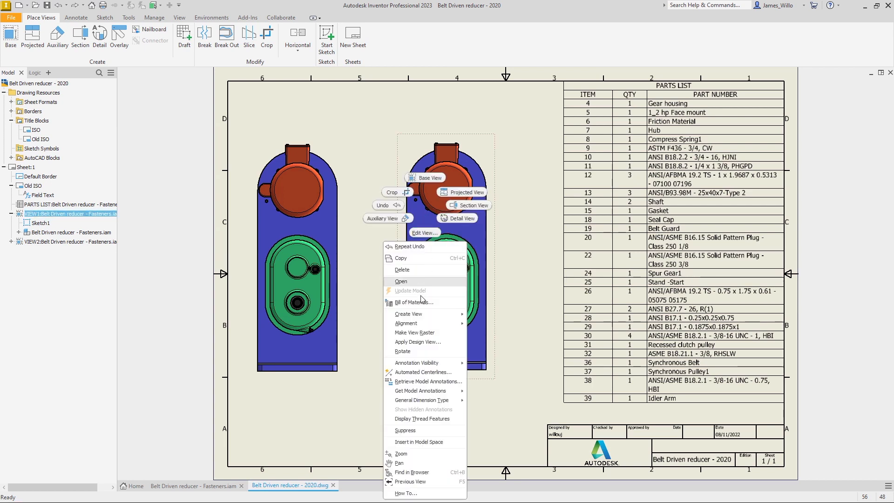
left_click(427, 381)
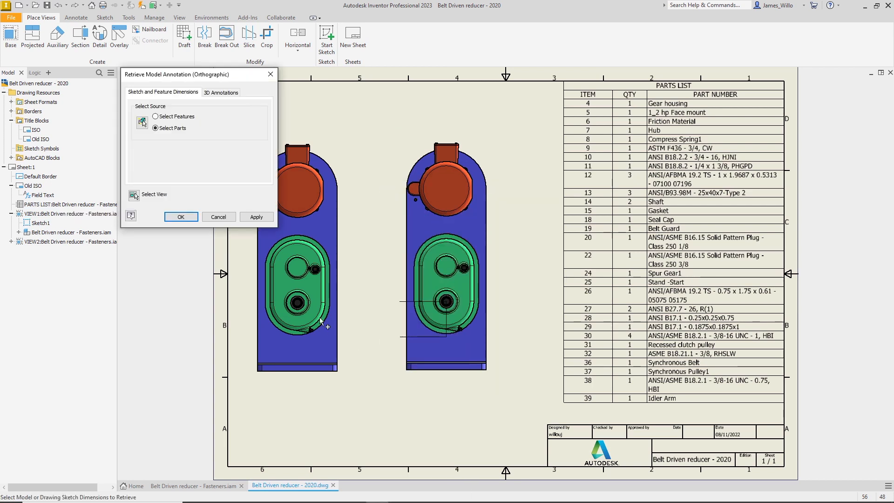
left_click(221, 92)
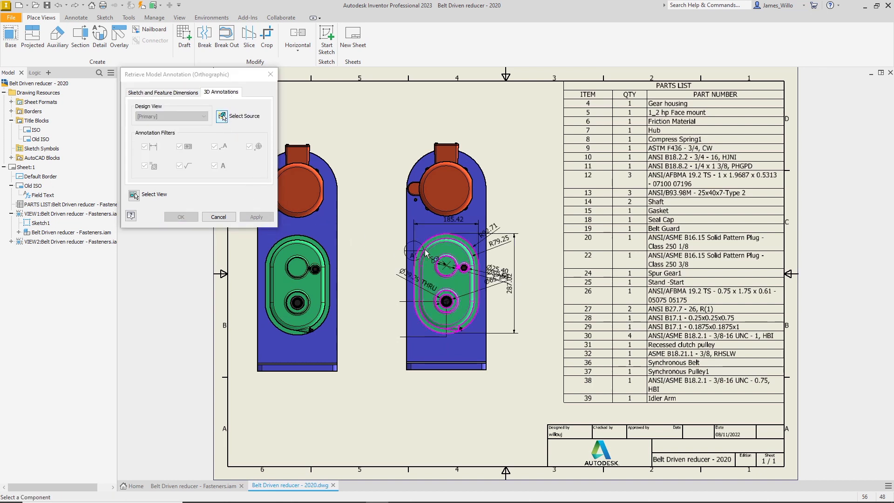
mouse_move(386, 248)
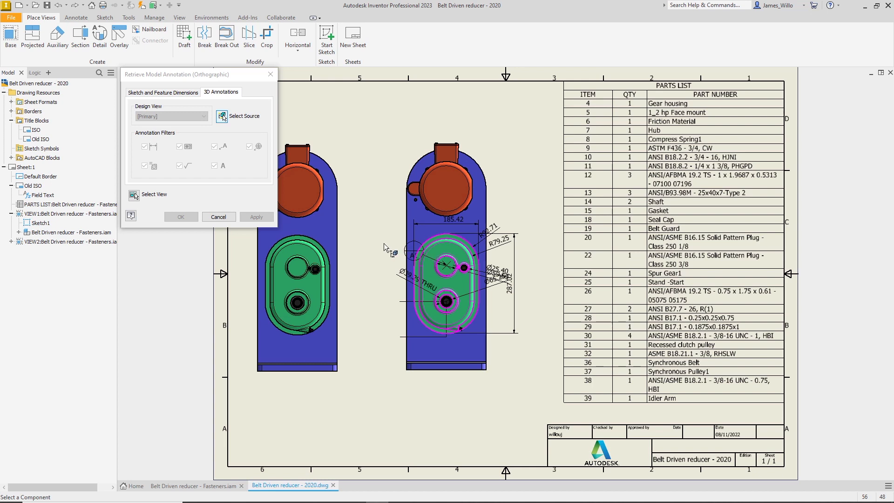
left_click(171, 117)
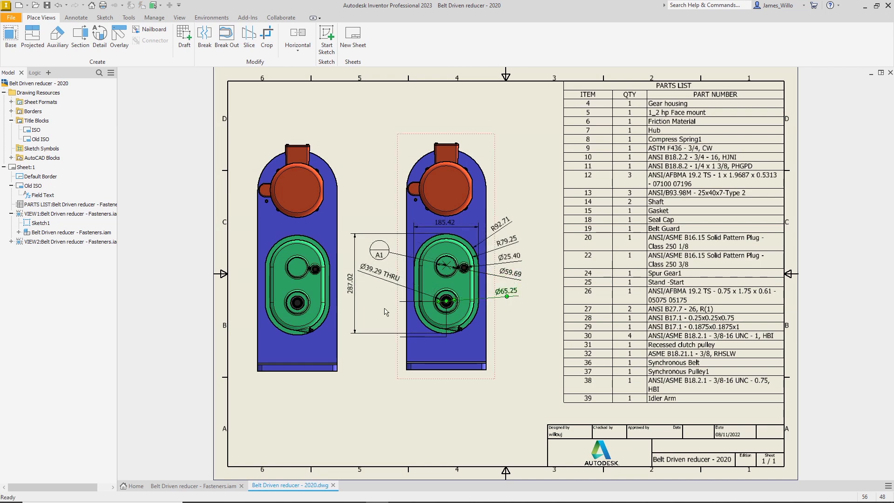
- Add ordinate dimensions 21.59, 207.01 and 228.60 from the right view's base corner
left_click(76, 18)
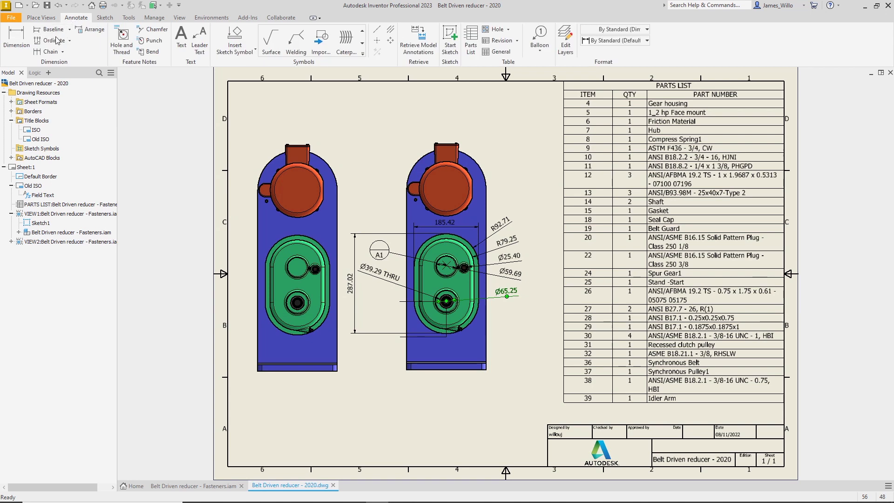
left_click(51, 41)
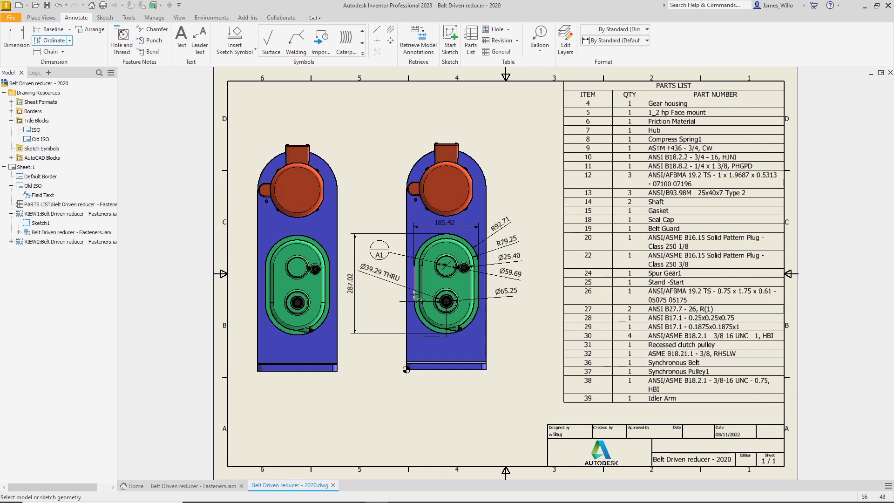
left_click(447, 369)
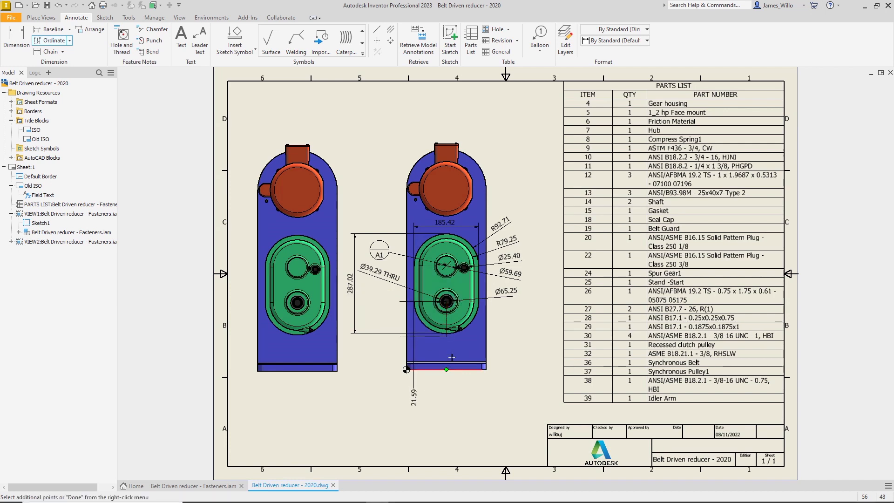
left_click(486, 324)
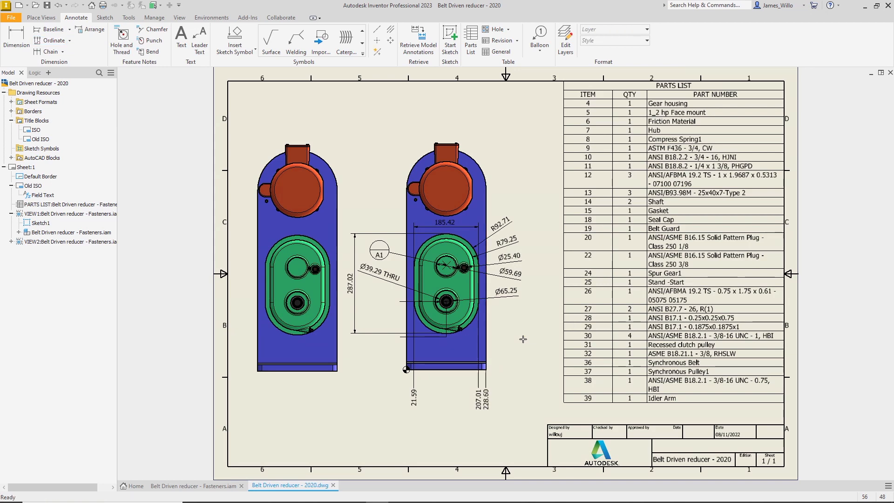
double_click(673, 85)
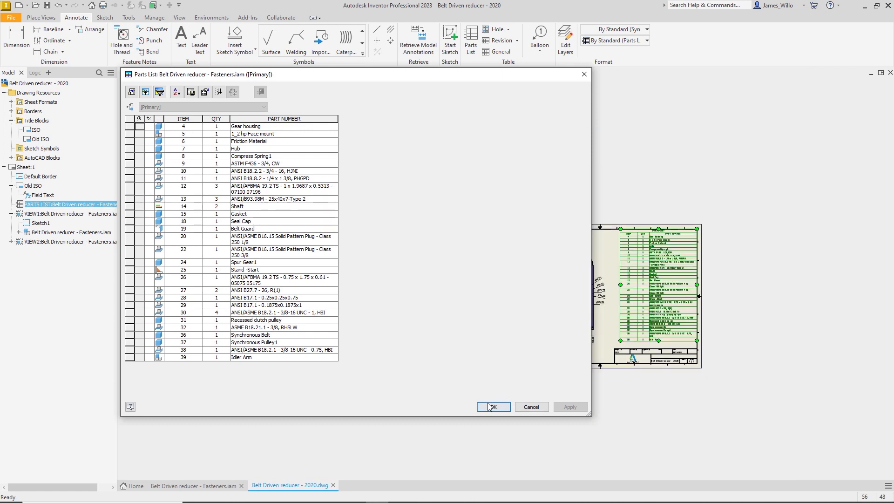
left_click(492, 406)
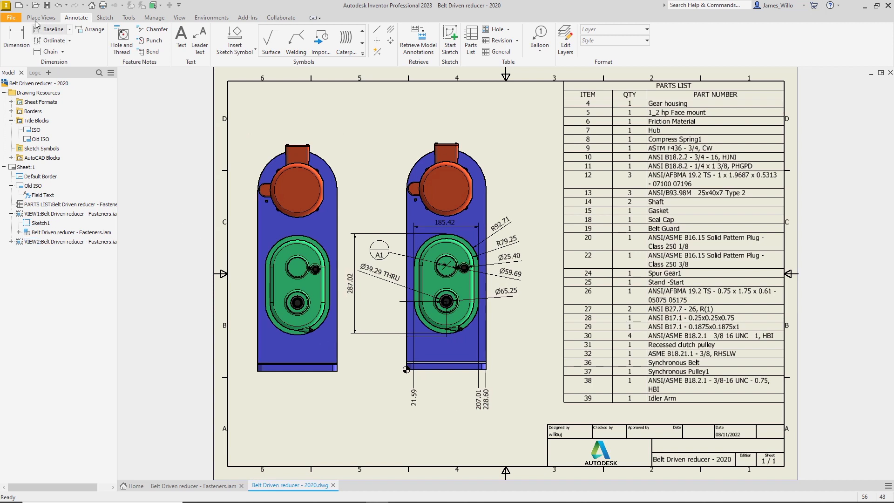
- Cut a break-out section with a rectangular boundary around the right view's lower bore
left_click(40, 18)
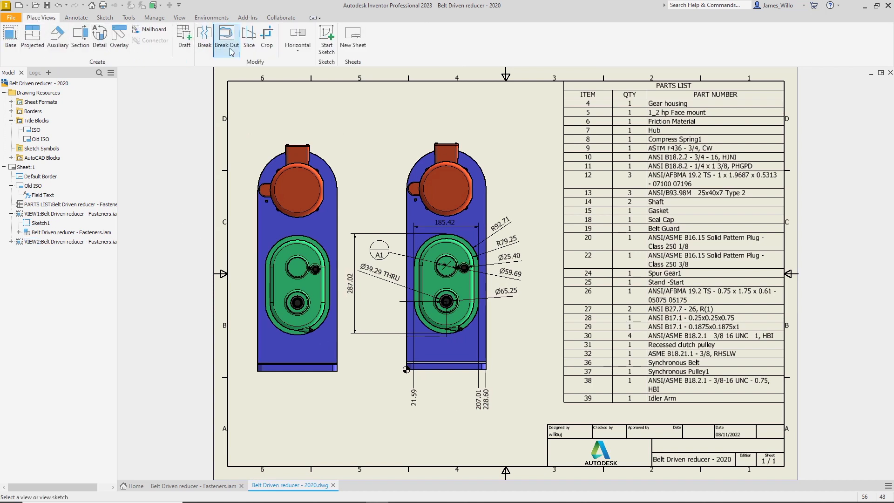
left_click(226, 37)
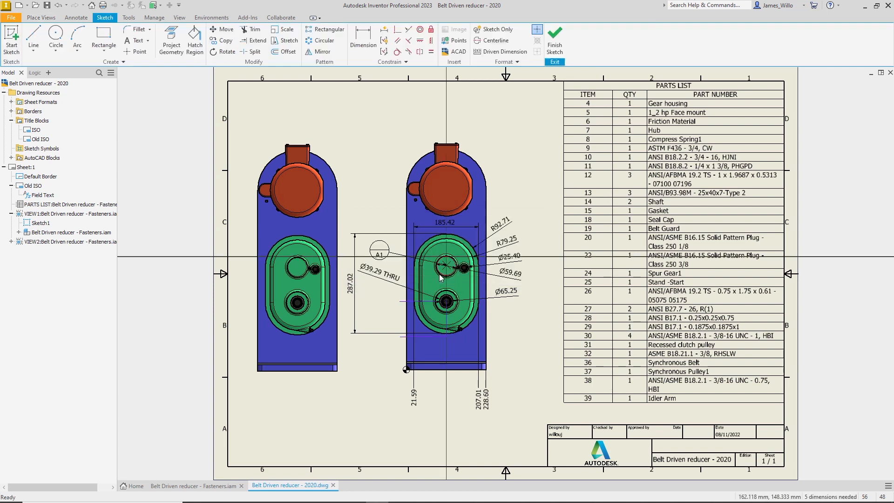
left_click(34, 40)
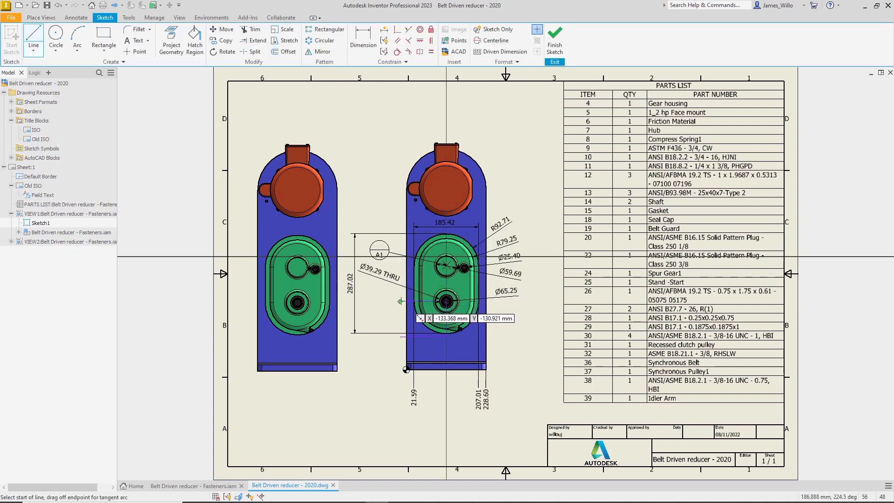
mouse_move(484, 217)
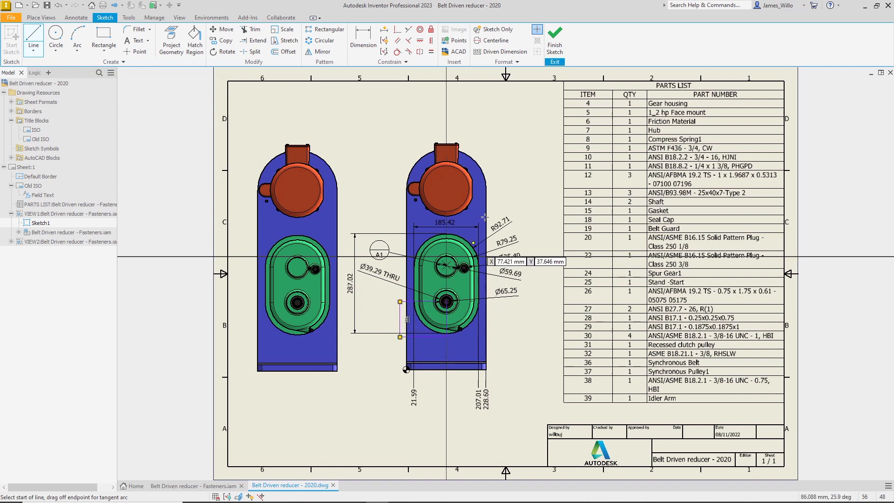
left_click(227, 40)
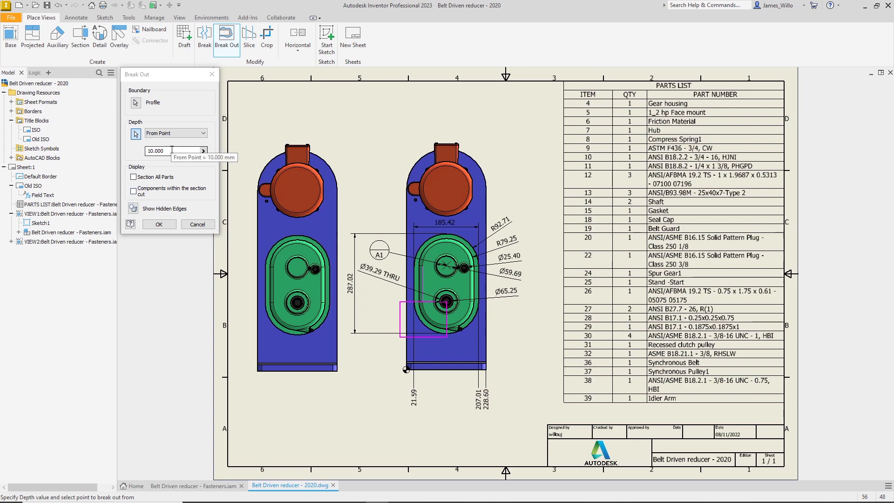
left_click(158, 223)
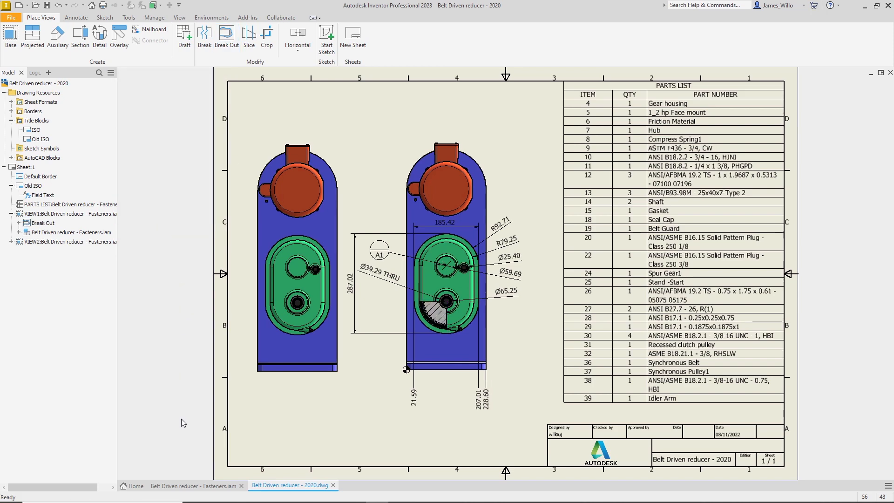
left_click(193, 486)
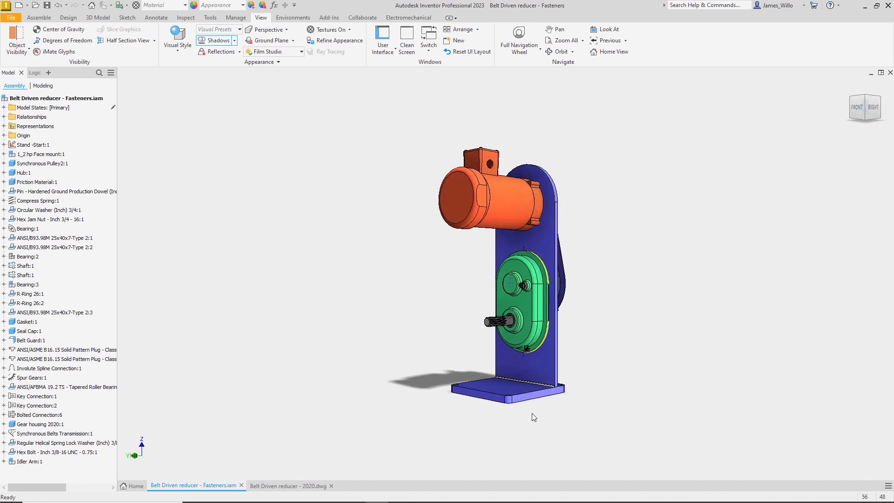
left_click(288, 485)
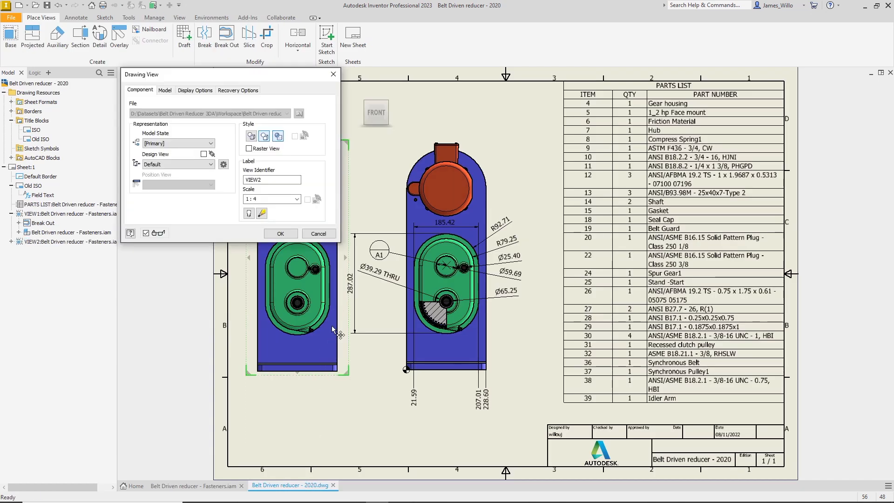
- Reorient the left view to the current model orientation, showing motor and shaft in profile
right_click(376, 112)
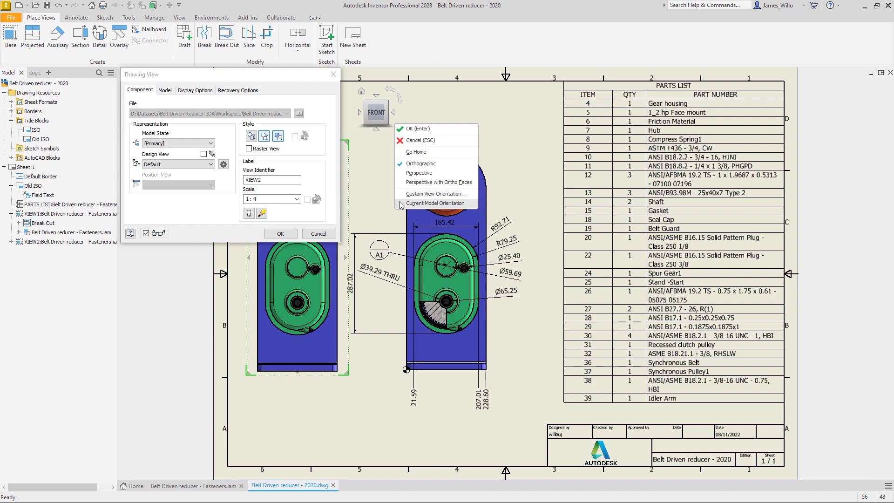
left_click(436, 204)
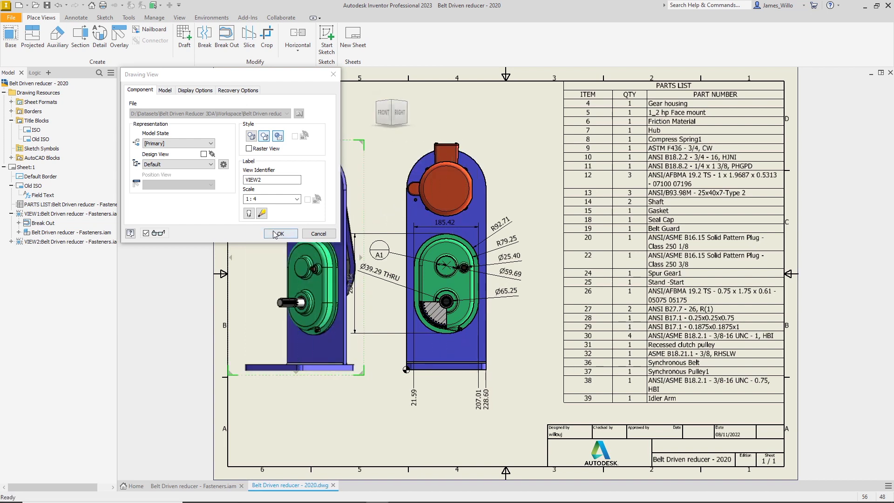
left_click(279, 234)
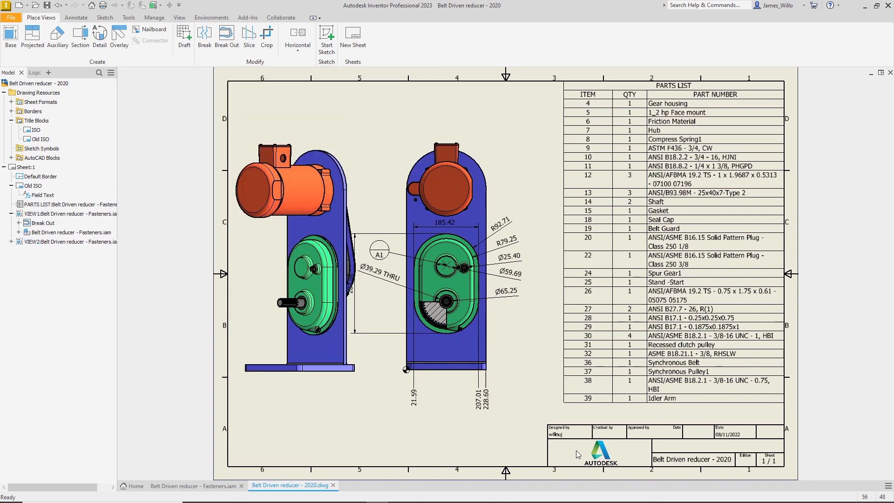
mouse_move(161, 280)
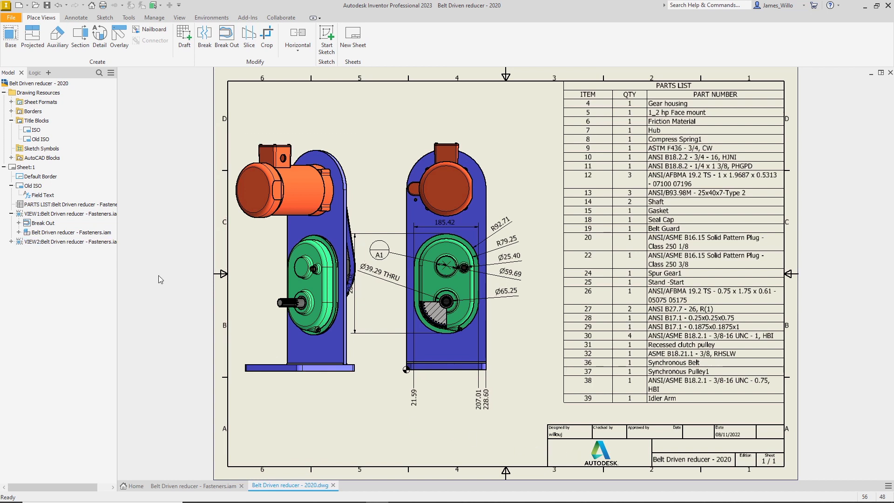
- Replace the Old ISO title block with the ISO title block
double_click(34, 130)
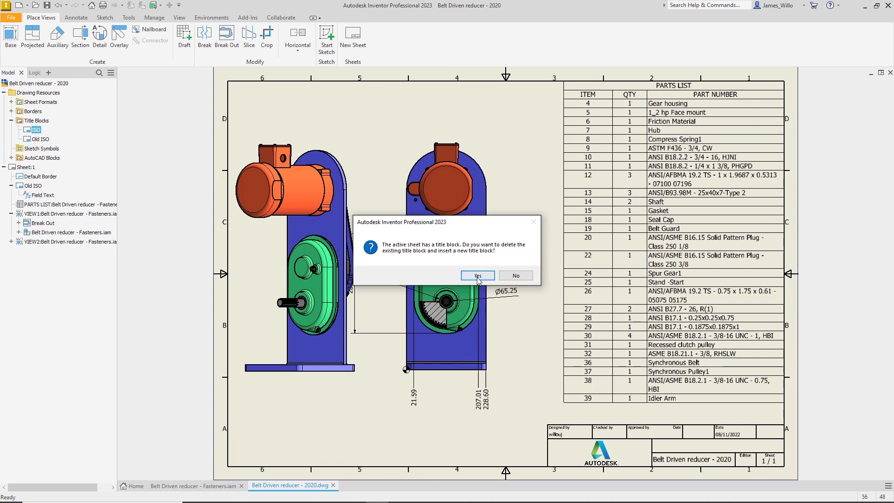
left_click(476, 275)
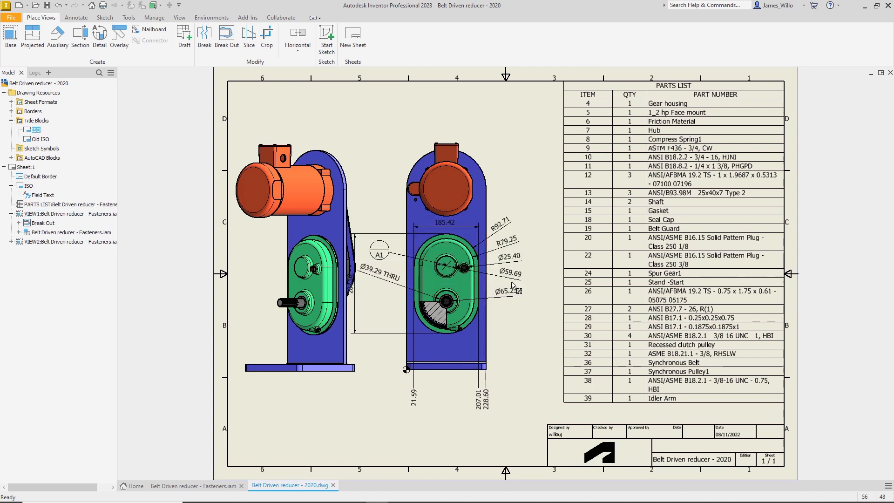